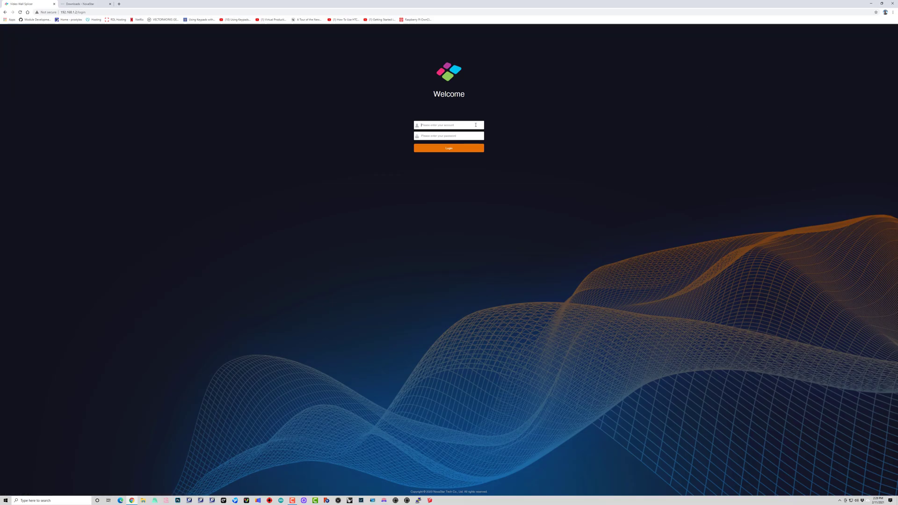
- Log in to the H5 processor and dismiss Chrome's password breach warning
left_click(449, 148)
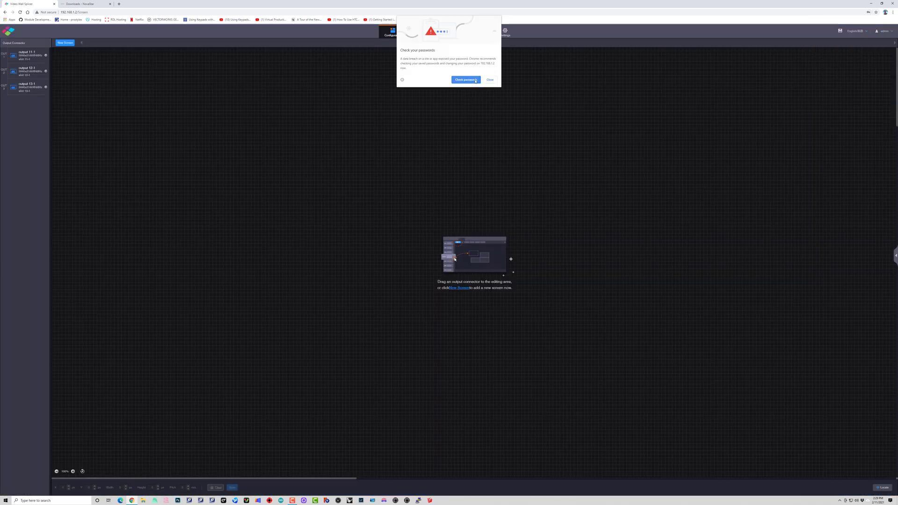
left_click(490, 80)
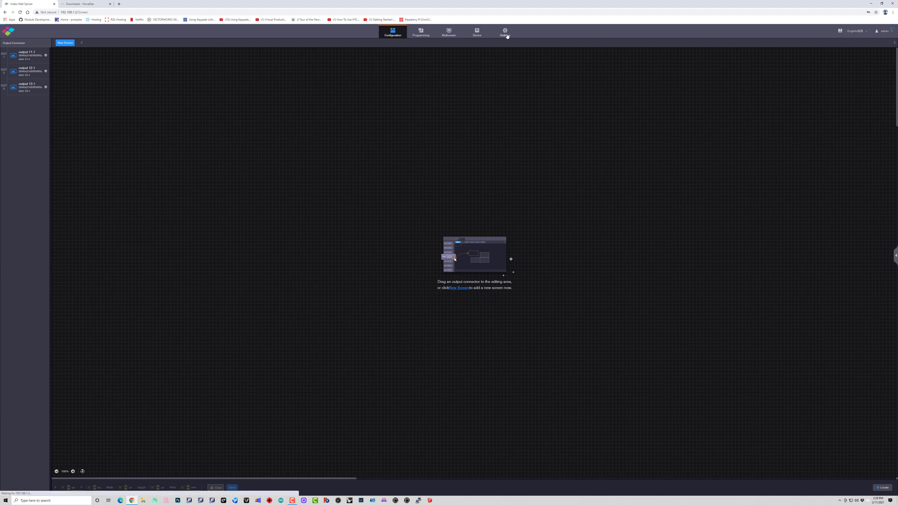
- Go to Settings and open the Firmware Update page
left_click(504, 32)
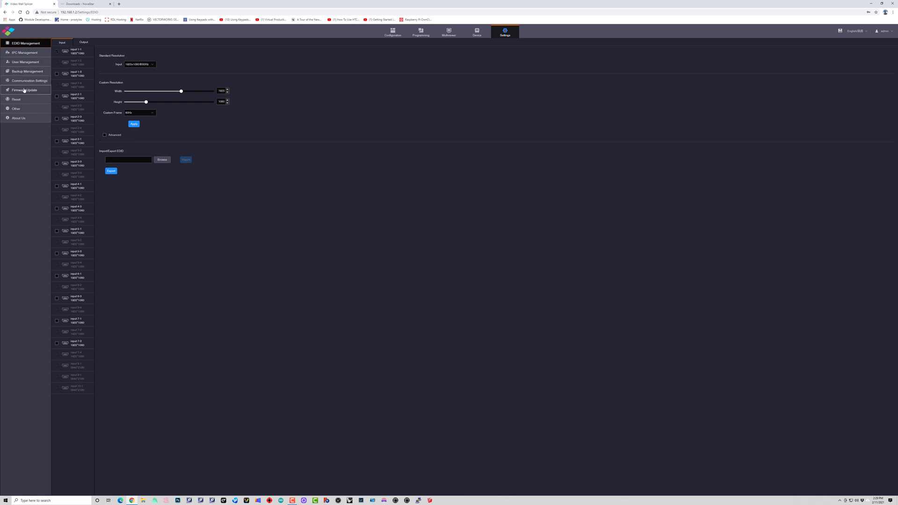
left_click(24, 90)
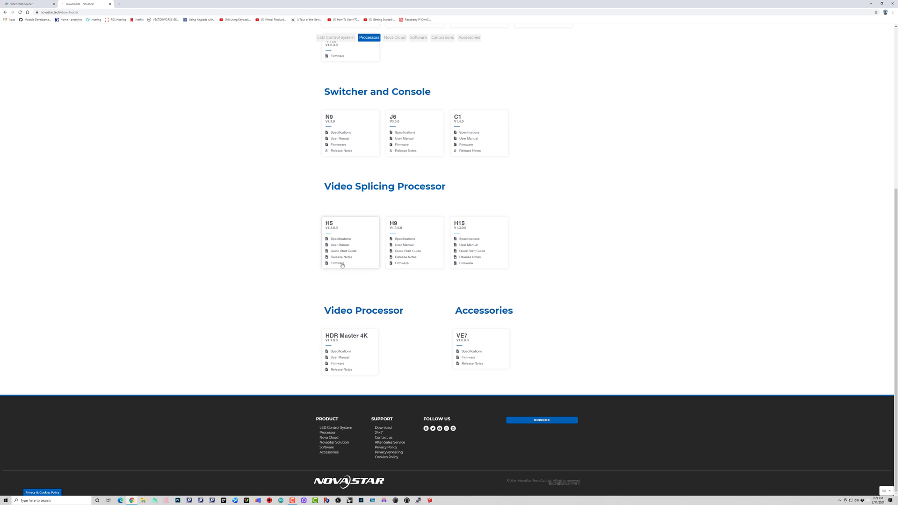
- Download the H5 firmware package from NovaStar's downloads page and save it to Documents
left_click(337, 263)
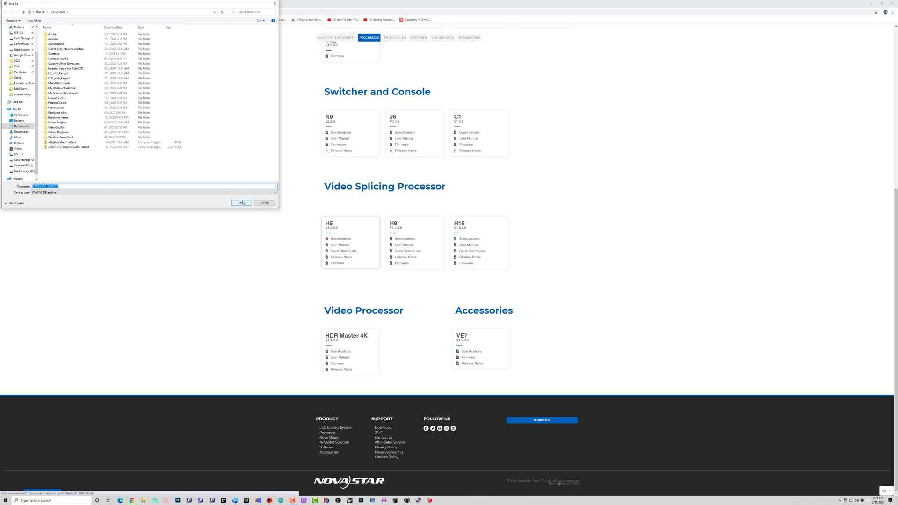
left_click(241, 202)
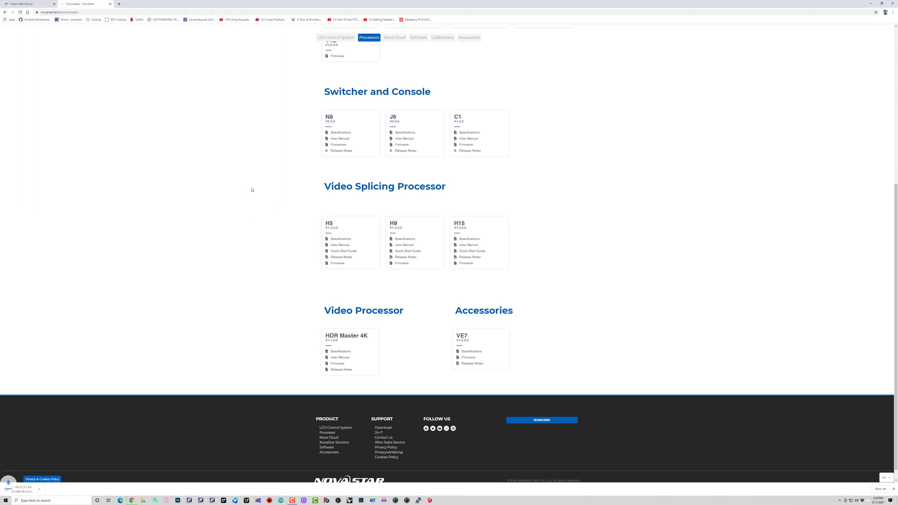
scroll("up", 3)
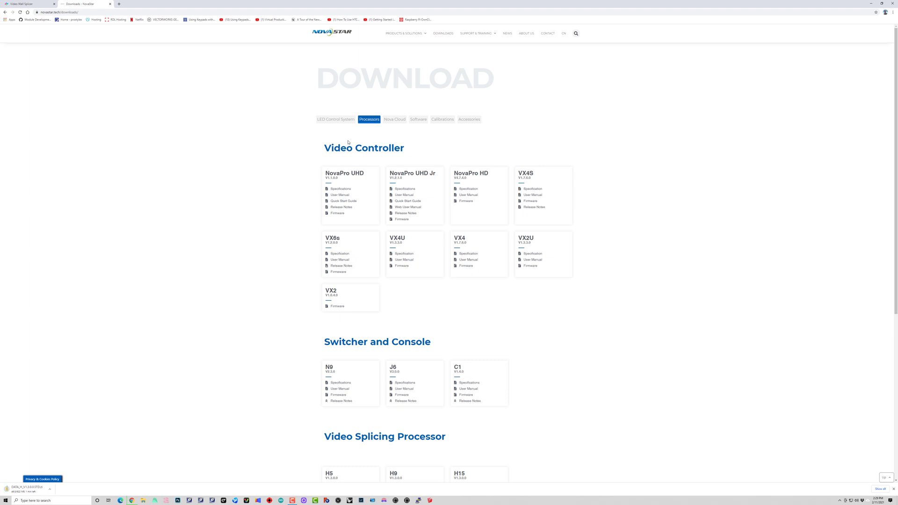
mouse_move(350, 199)
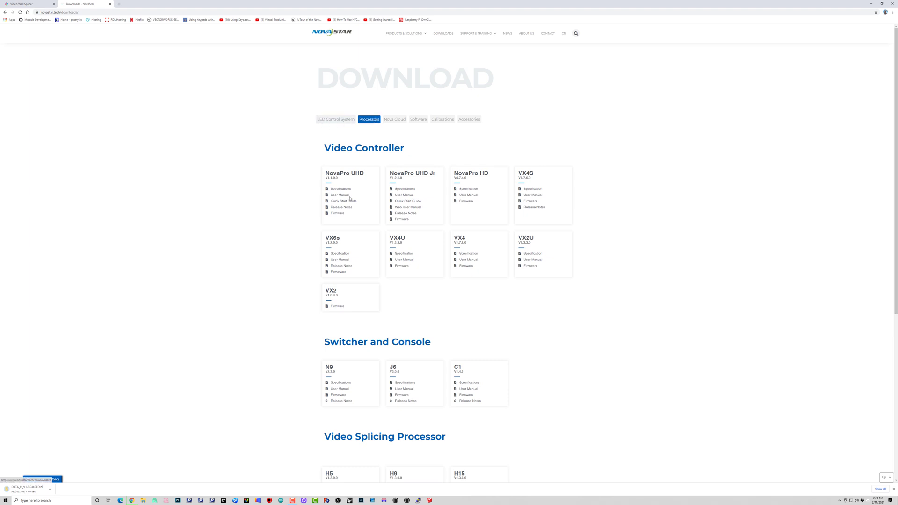
scroll("down", 3)
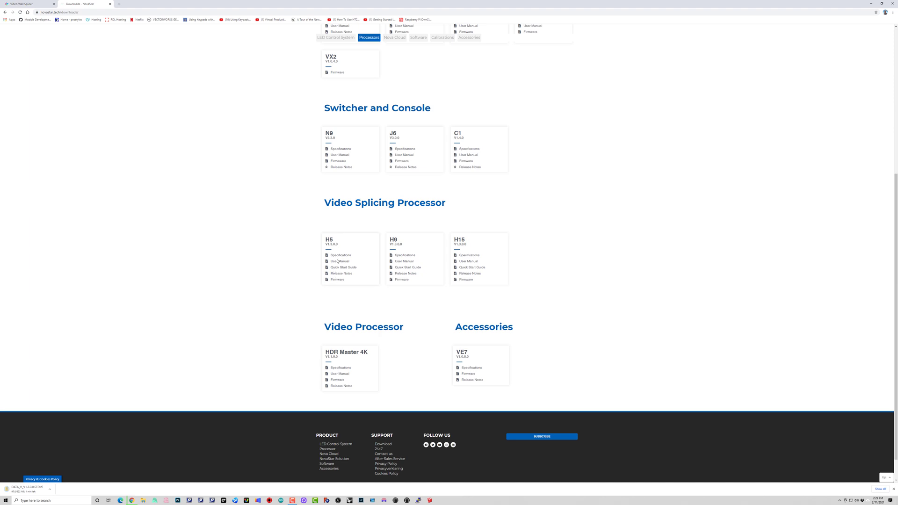
mouse_move(484, 250)
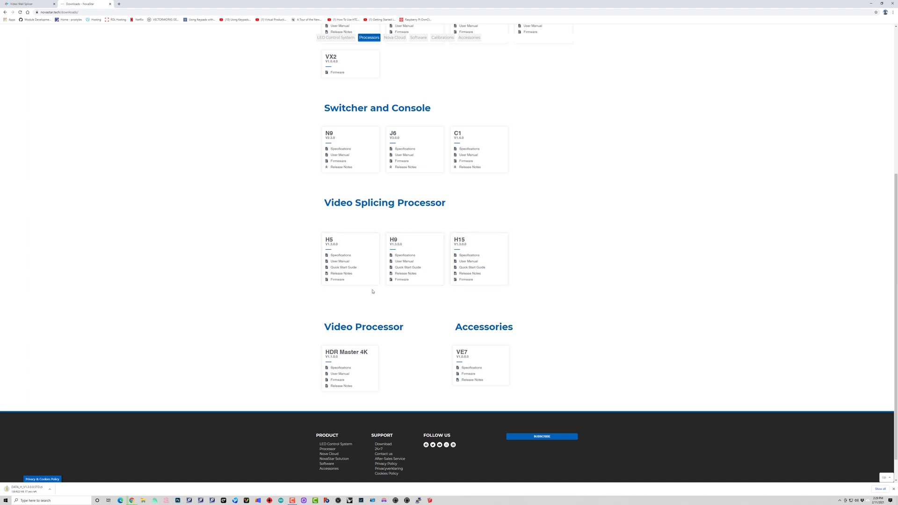
mouse_move(81, 462)
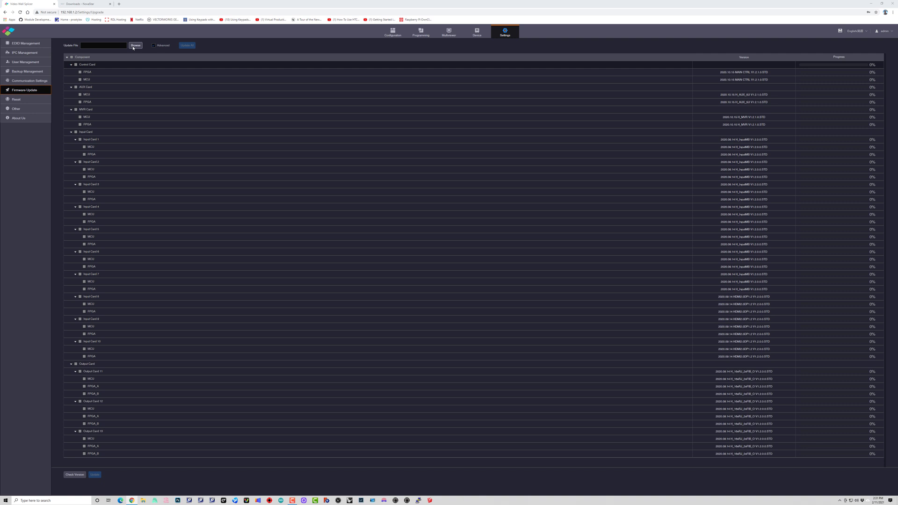
- Load the downloaded firmware .zip as the update file and request Update All
left_click(136, 45)
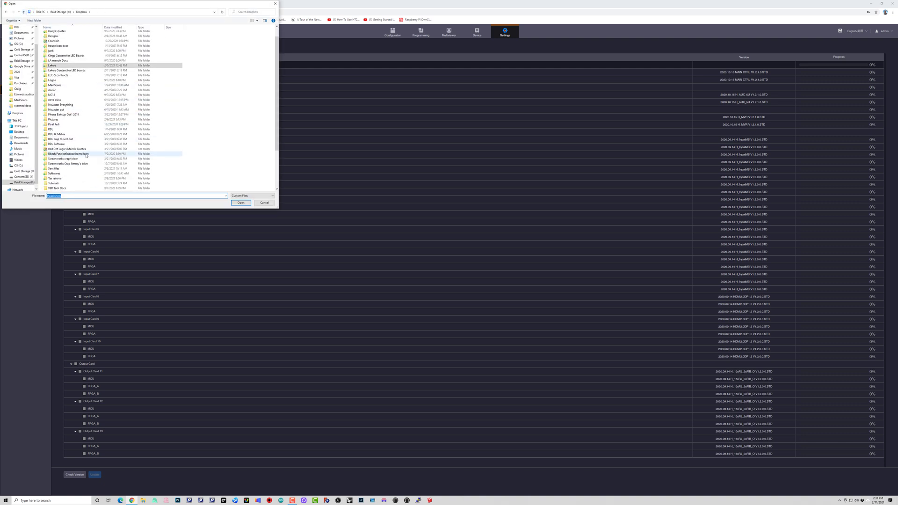
scroll("down", 3)
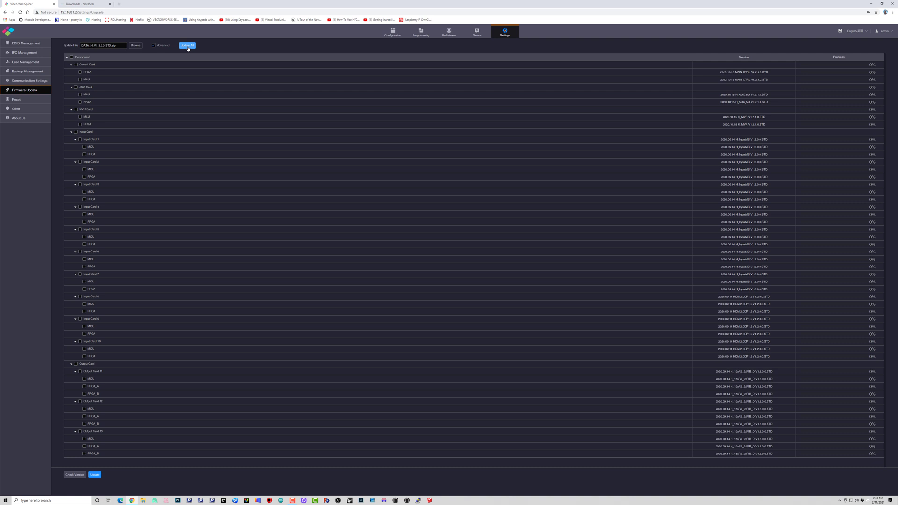
left_click(186, 46)
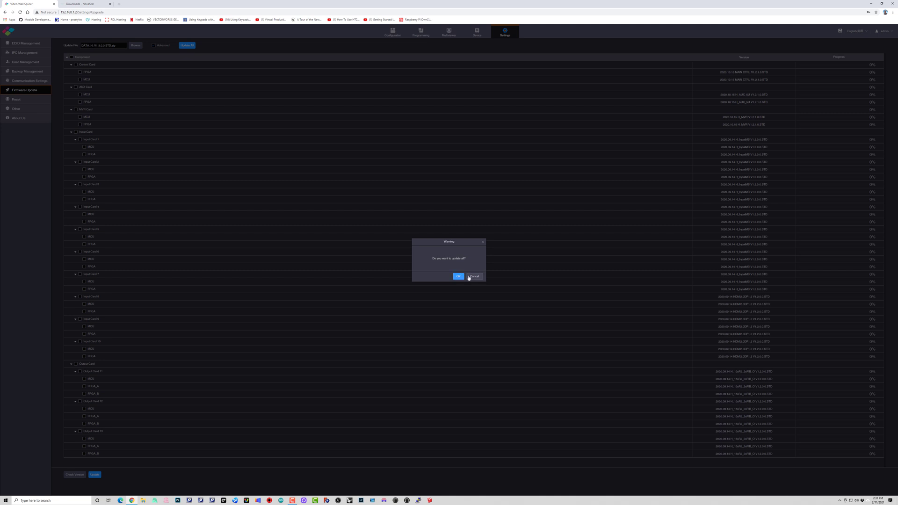
- Cancel the first prompt, select all components, and confirm Update All with OK
left_click(474, 276)
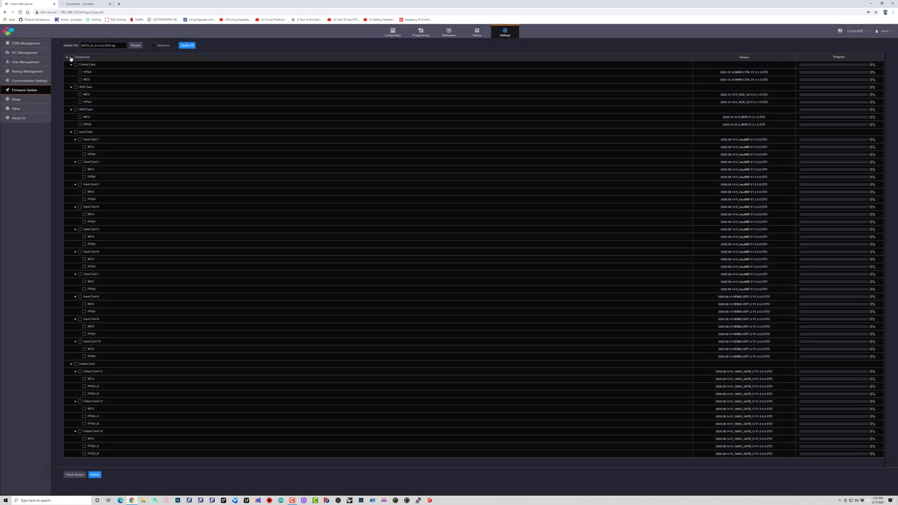
left_click(71, 57)
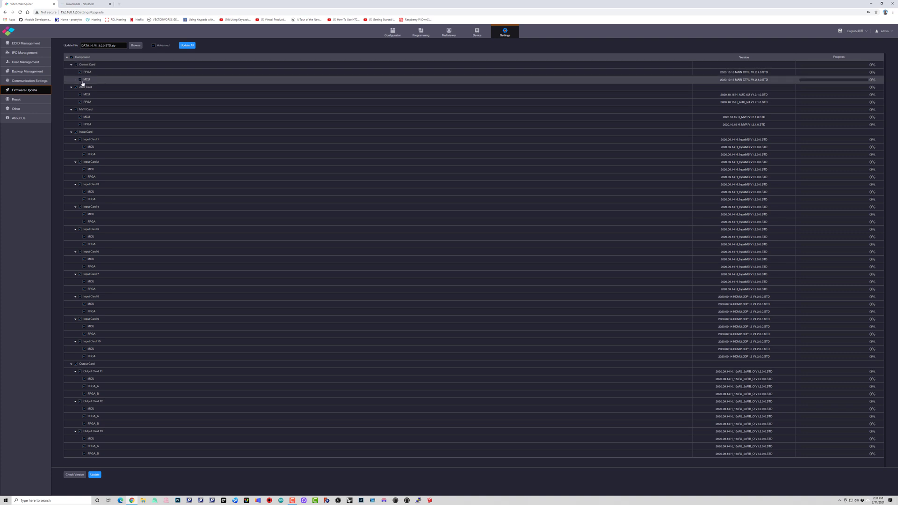
left_click(186, 46)
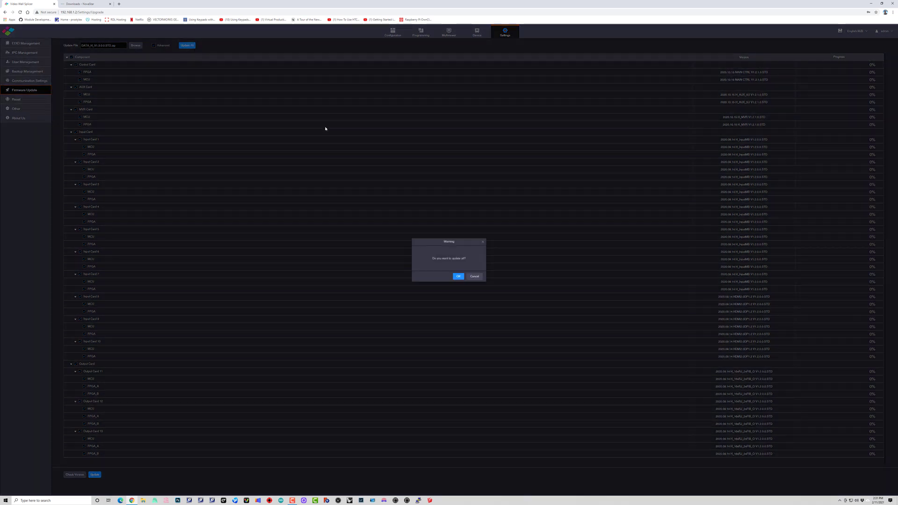
left_click(457, 276)
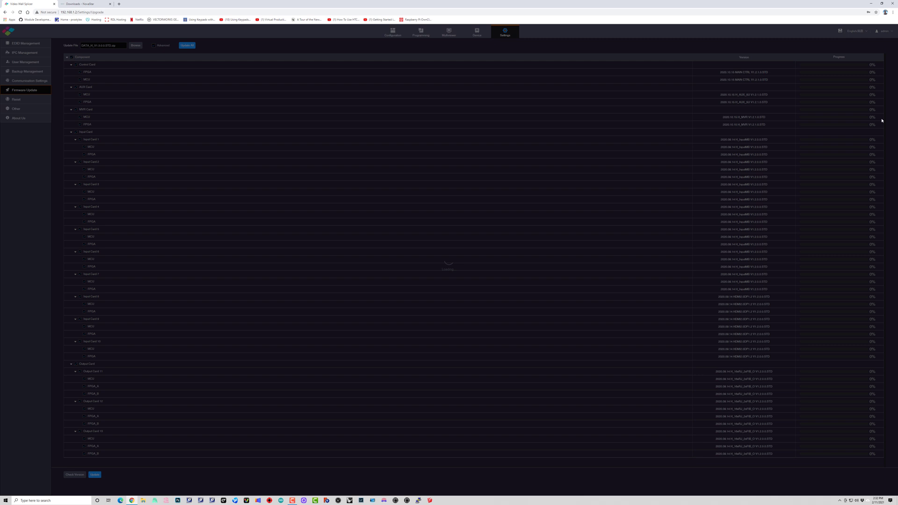
- Wait for the firmware upgrade and reboot to return to the login page
left_click(187, 45)
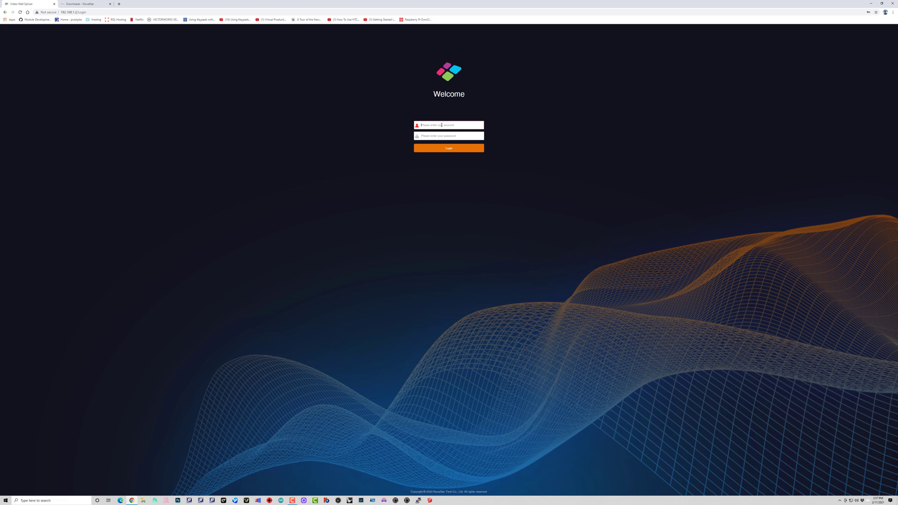
- Log back in as admin and dismiss Chrome's password breach warning
type("admin")
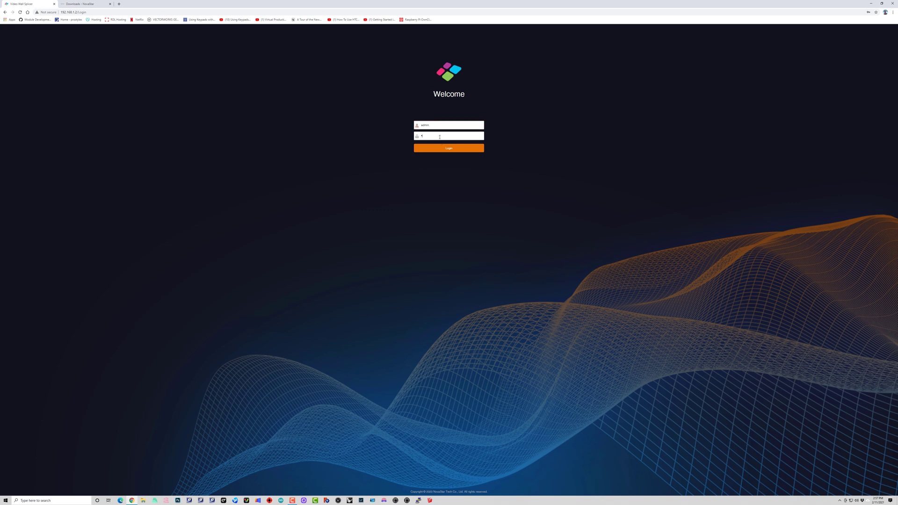
left_click(449, 148)
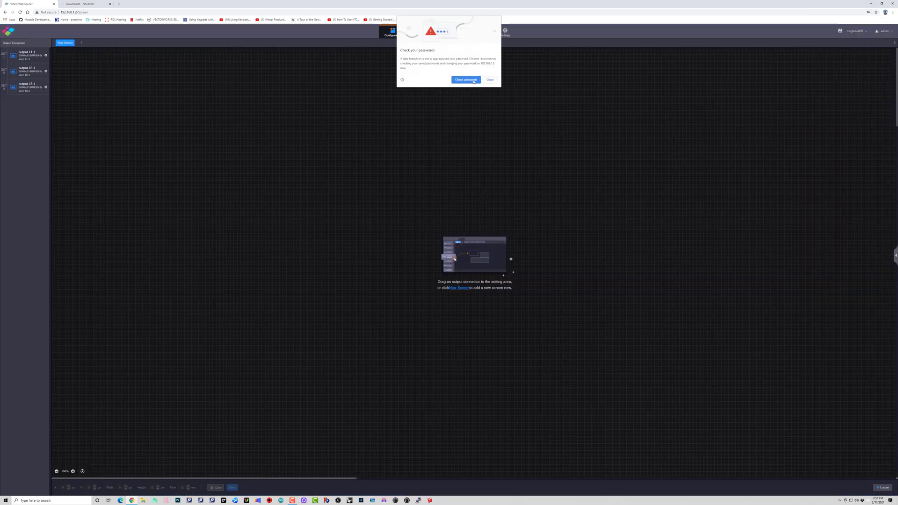
left_click(489, 80)
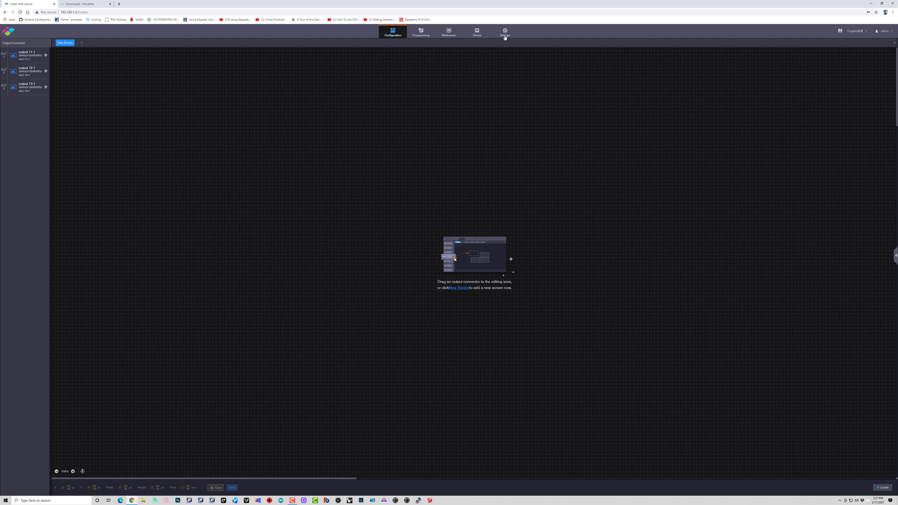
- Open Settings > Firmware Update to view the new component versions
left_click(504, 32)
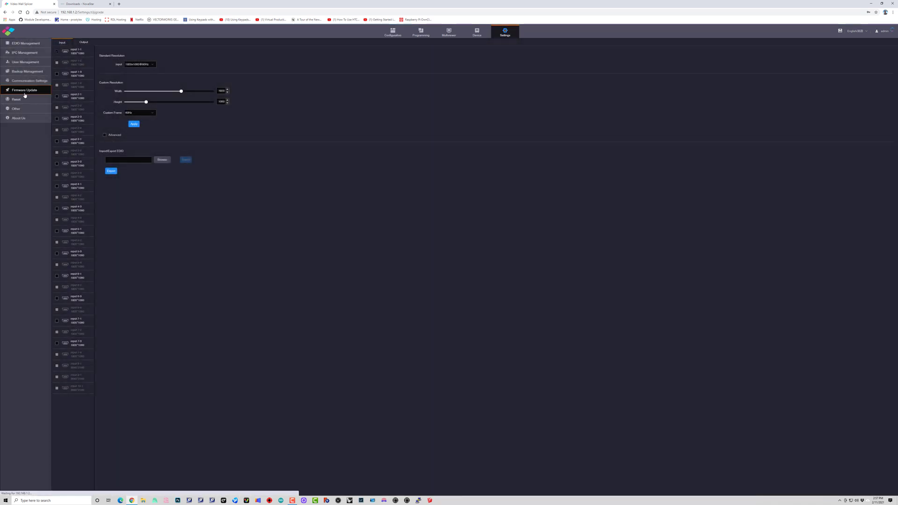
left_click(24, 90)
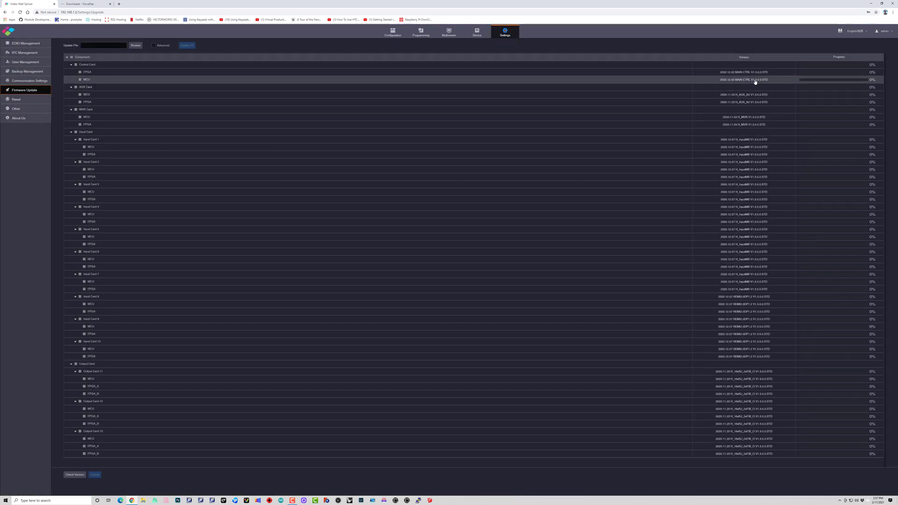